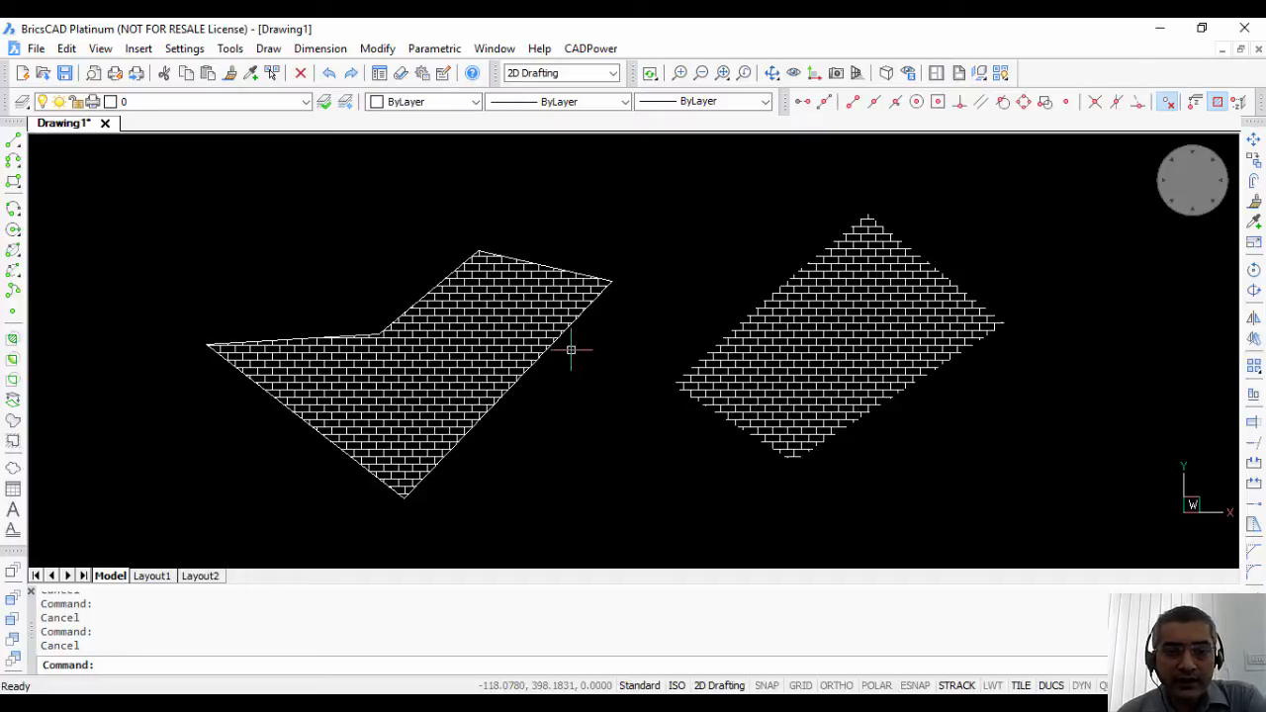
{"action": "mouse_move", "coordinate": [704, 349]}
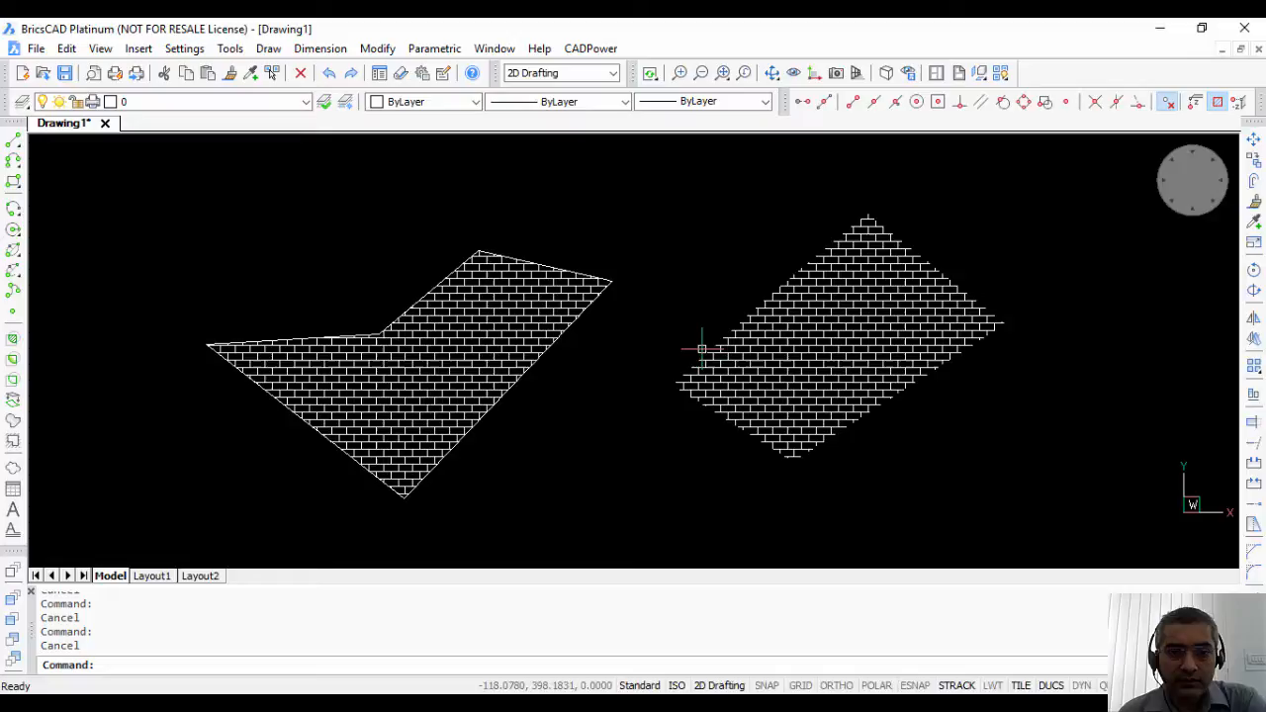
Open the CADPower add-on menu to reach the hatch boundary vertex commands
{"action": "left_click", "coordinate": [520, 374]}
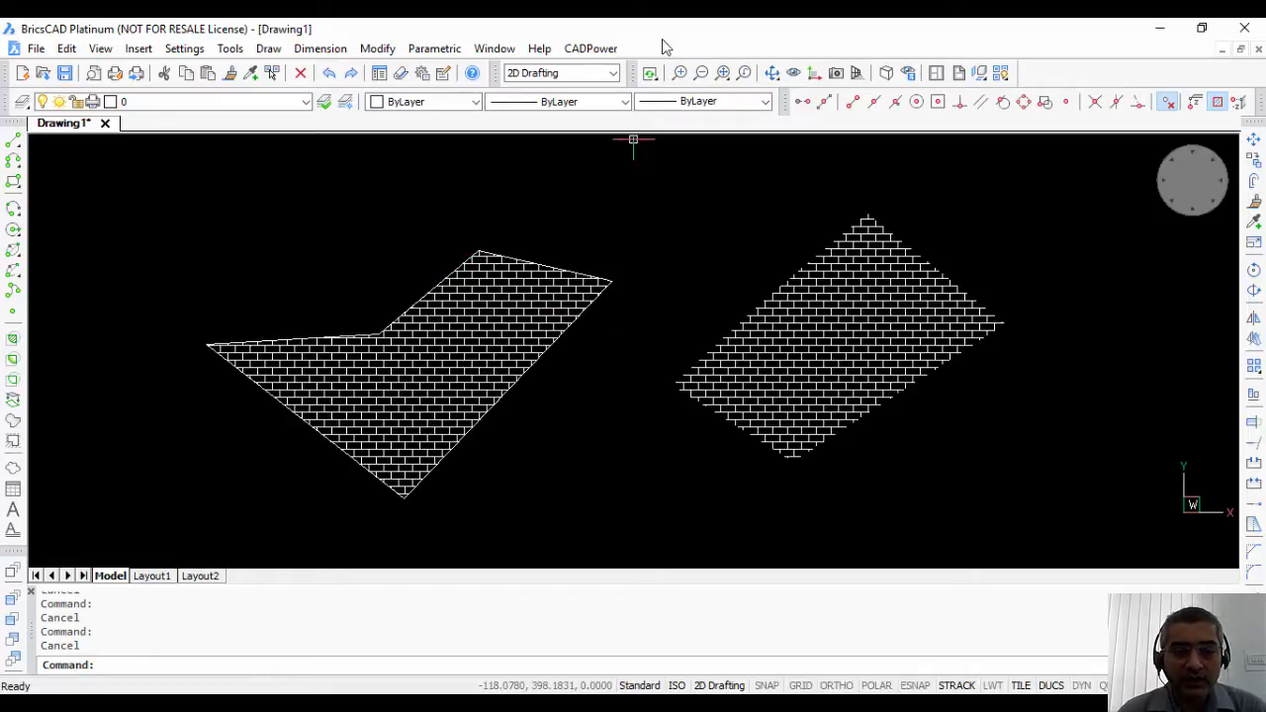
{"action": "left_click", "coordinate": [591, 47]}
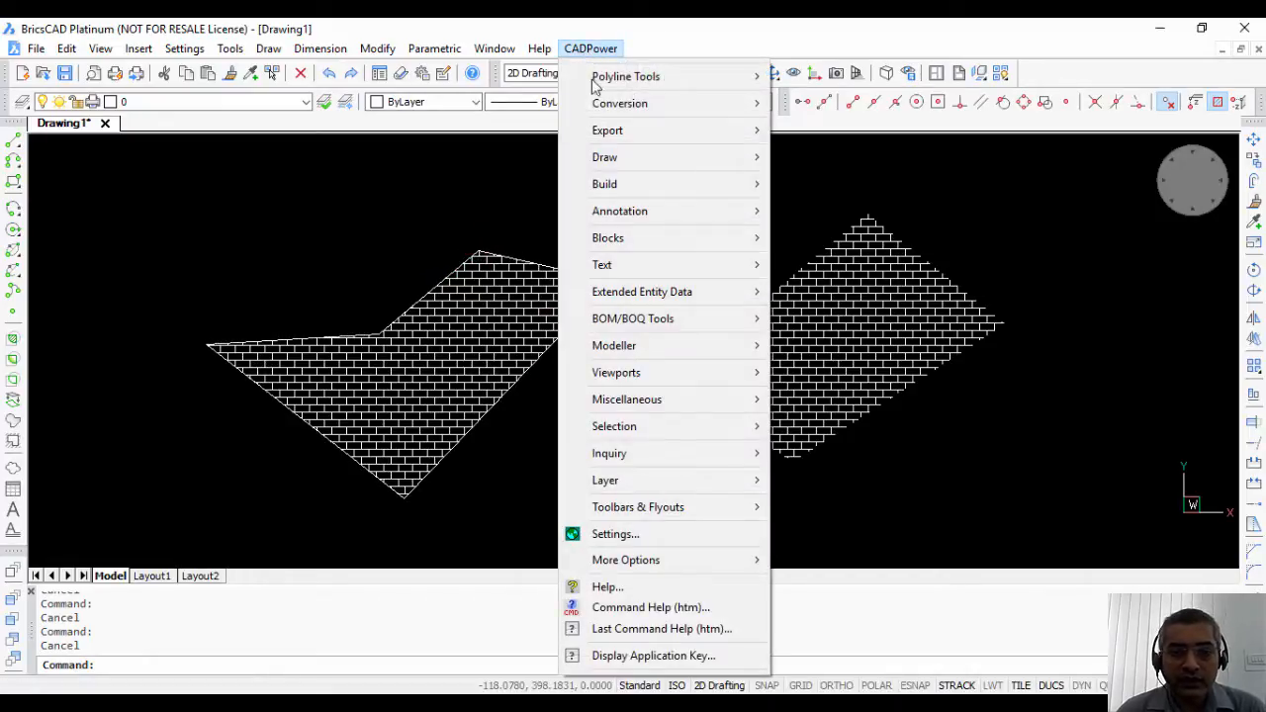
{"action": "mouse_move", "coordinate": [626, 398]}
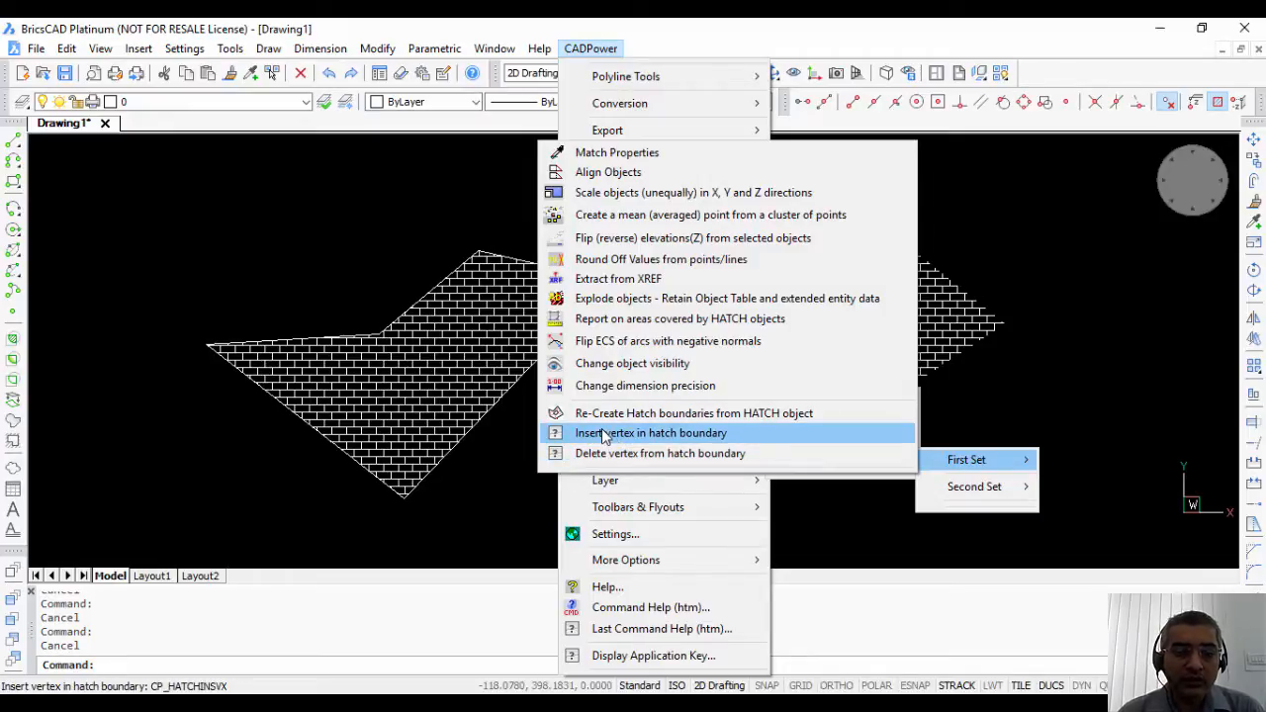
{"action": "mouse_move", "coordinate": [660, 453]}
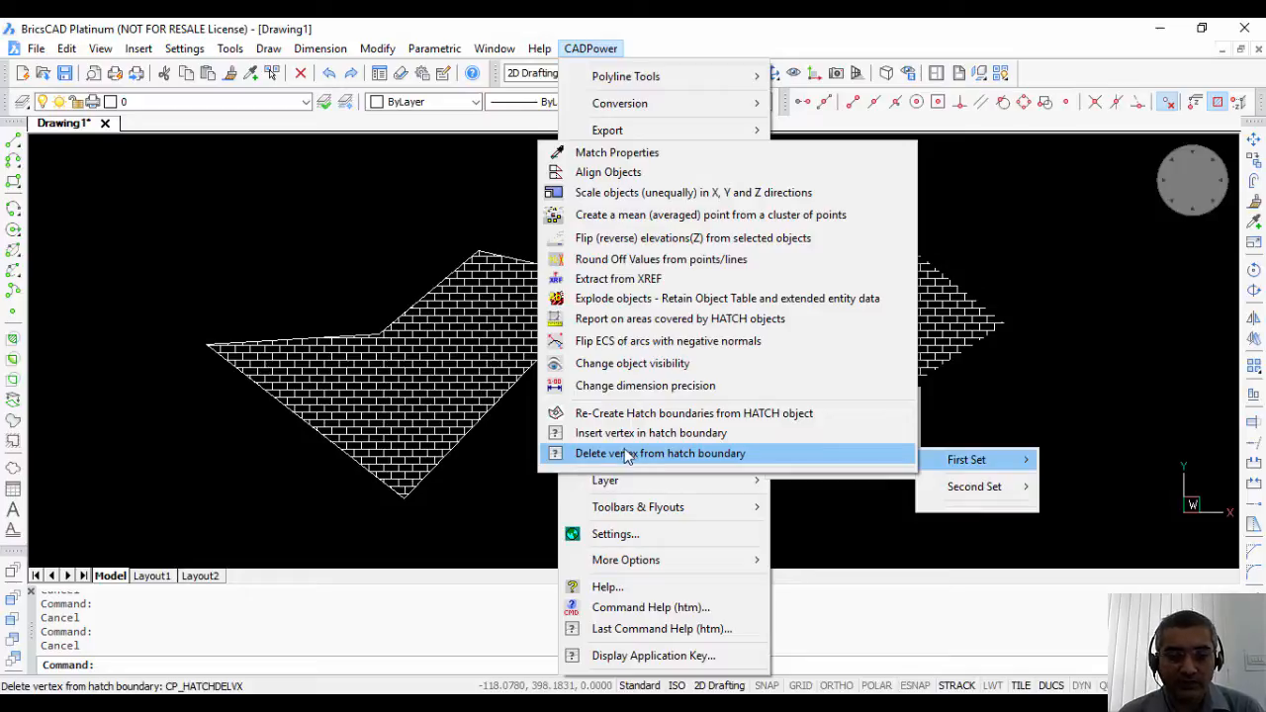
Insert a vertex outward beyond the left hatch's lower-right edge
{"action": "left_click", "coordinate": [651, 432]}
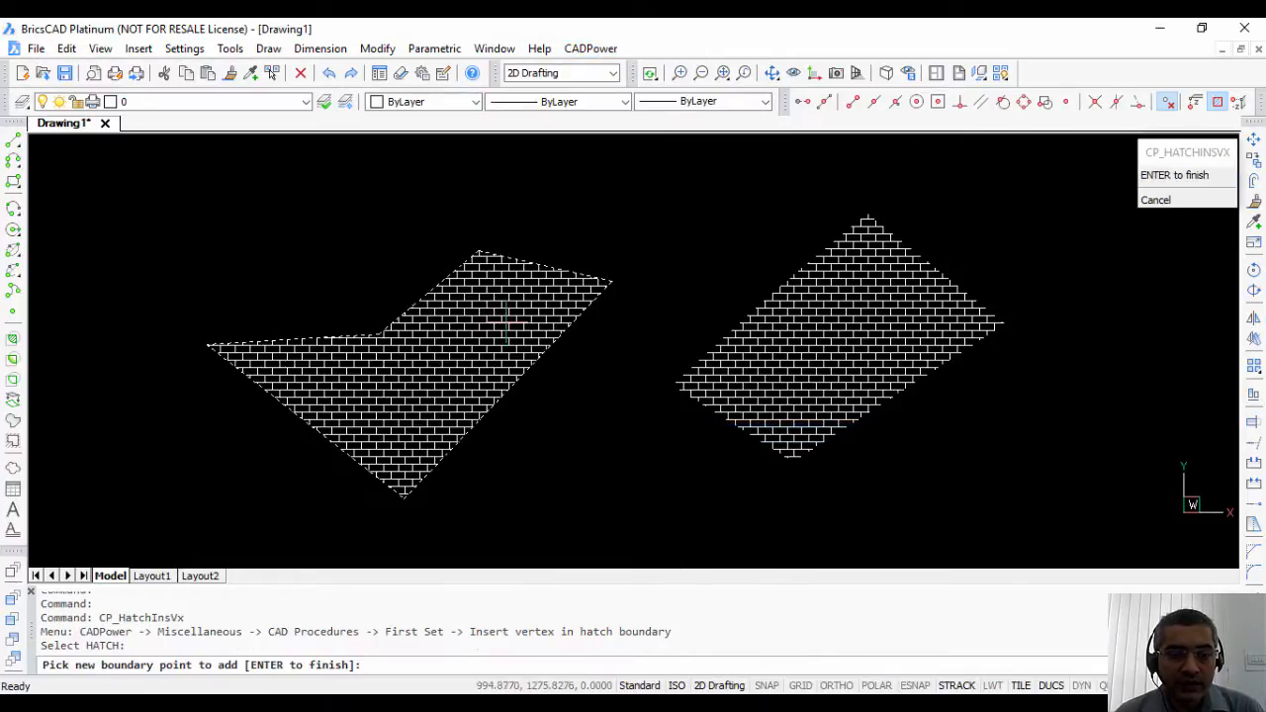
{"action": "mouse_move", "coordinate": [485, 297]}
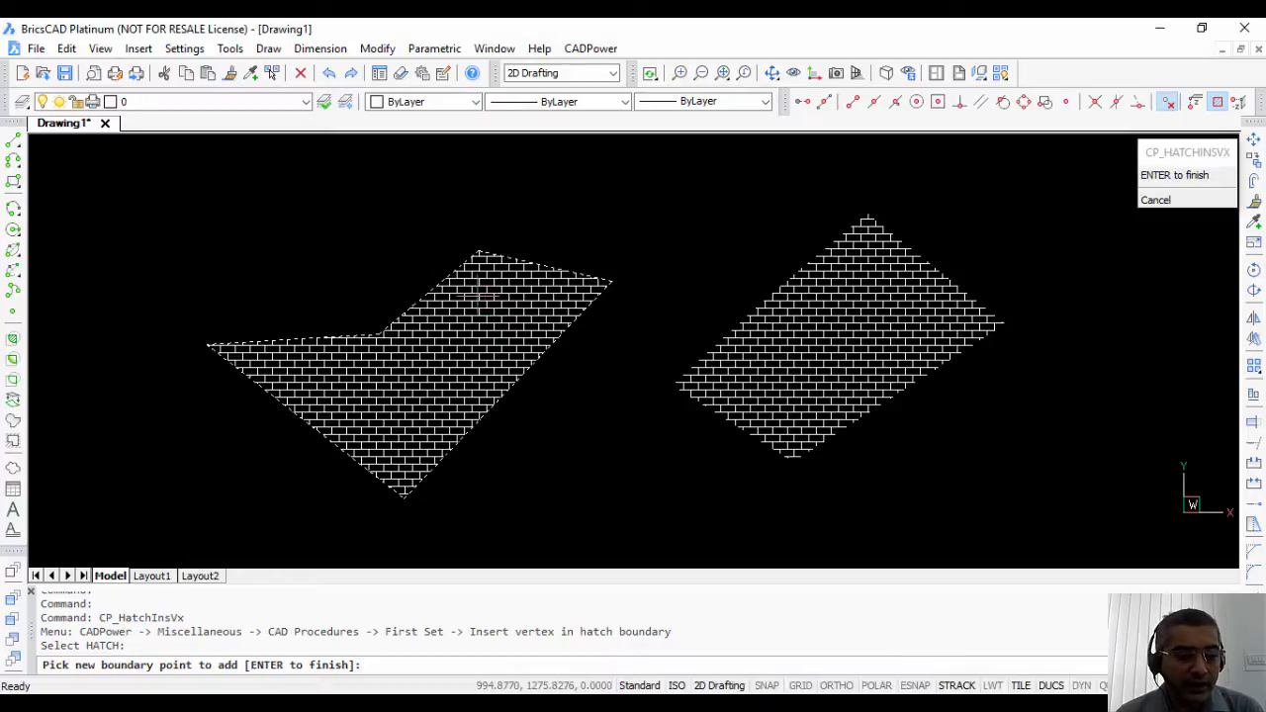
{"action": "mouse_move", "coordinate": [567, 410]}
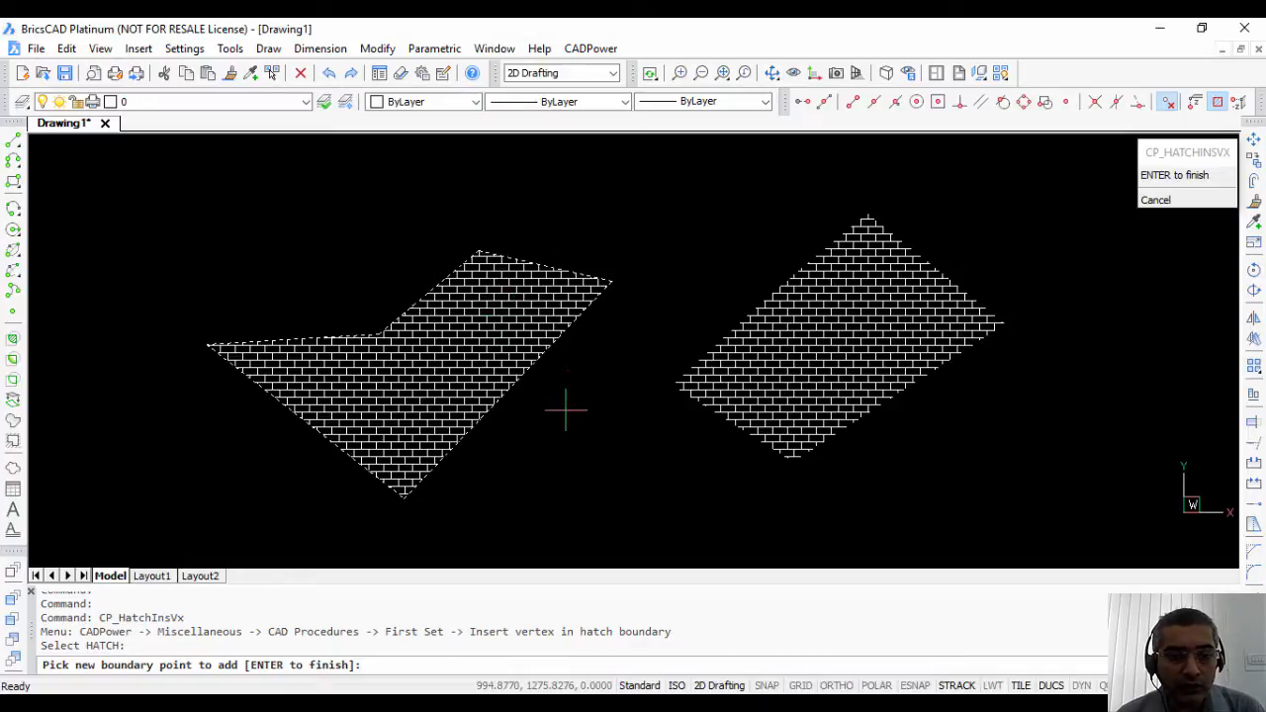
{"action": "mouse_move", "coordinate": [559, 438]}
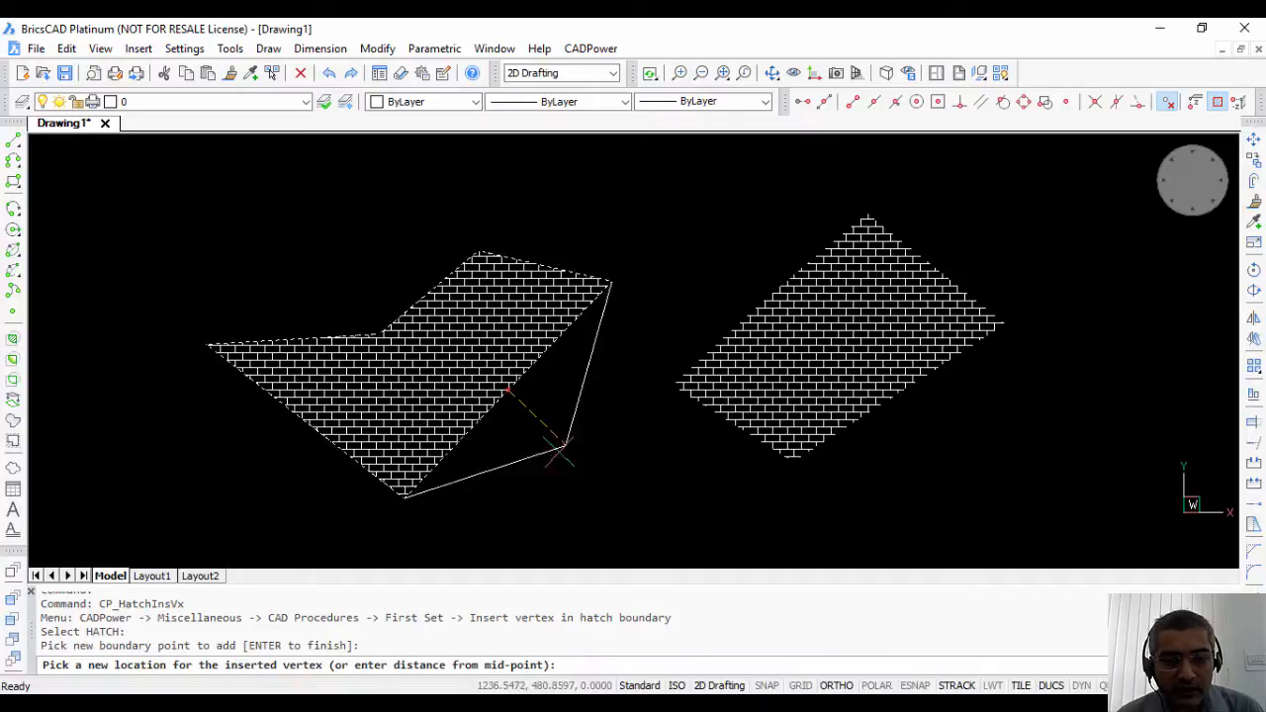
{"action": "left_click", "coordinate": [594, 465]}
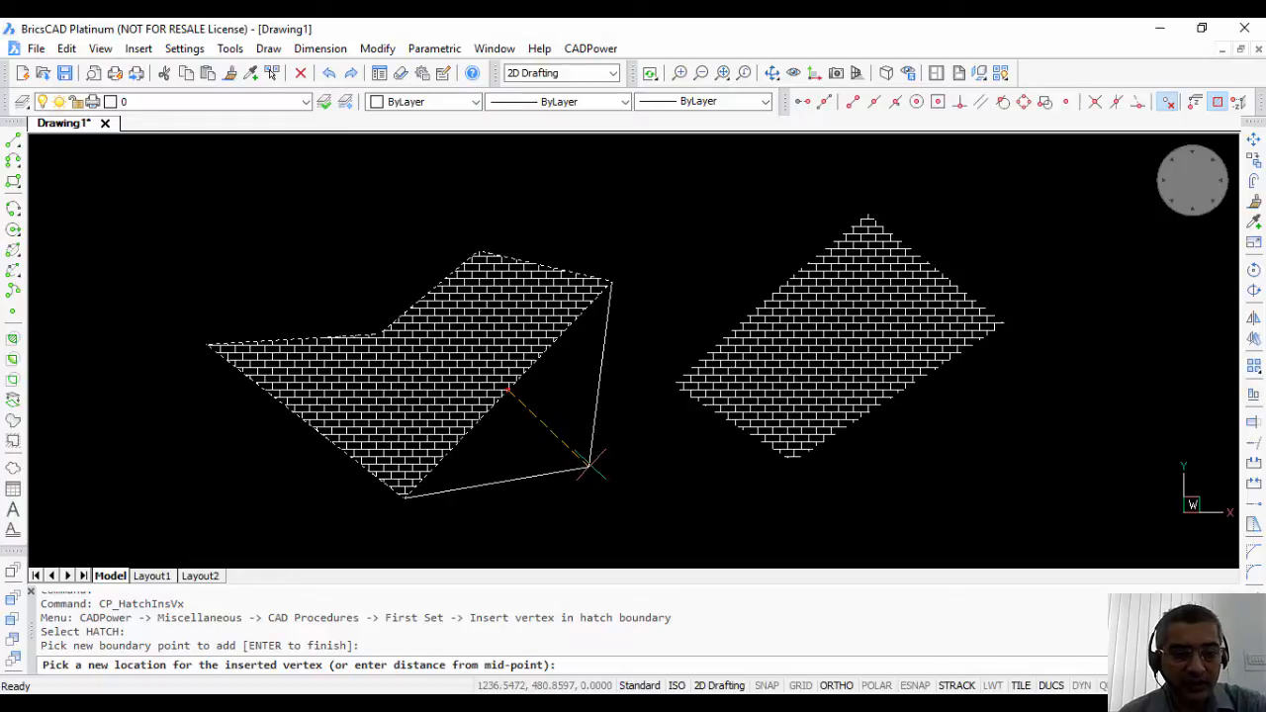
{"action": "left_click", "coordinate": [579, 457]}
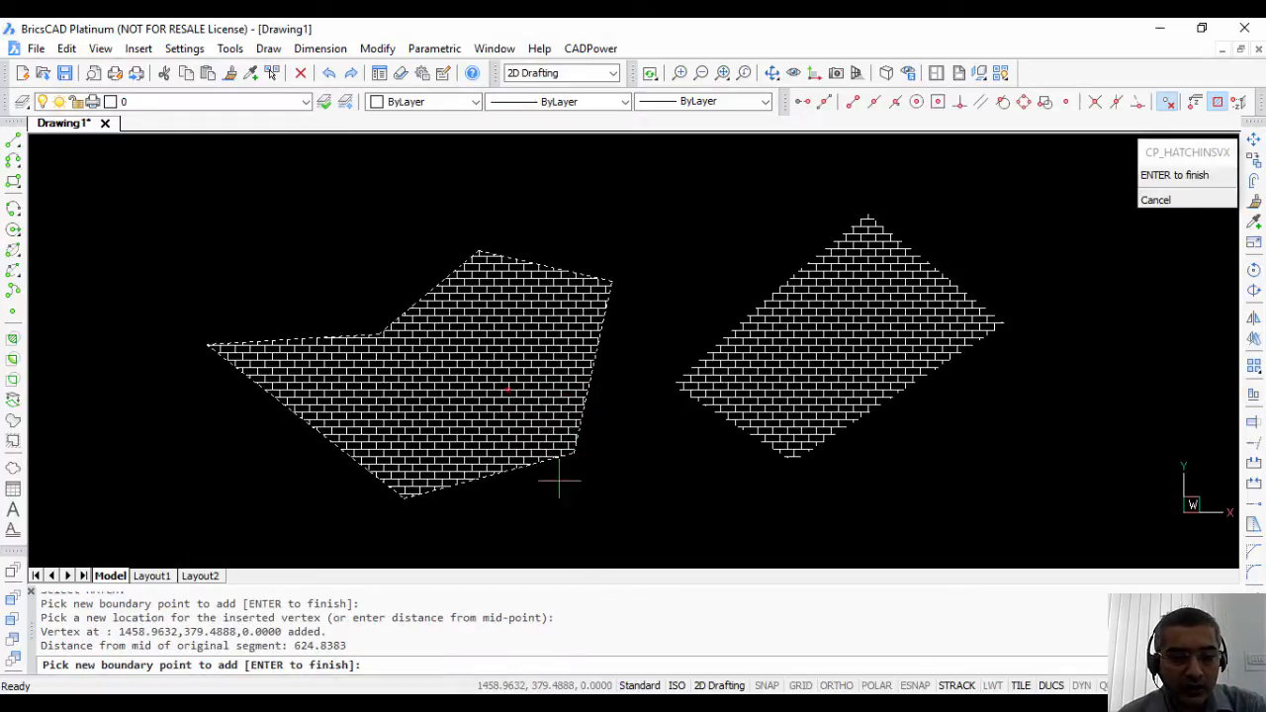
Insert a vertex on the lower-left edge, placed 150 units from its midpoint
{"action": "left_click", "coordinate": [267, 458]}
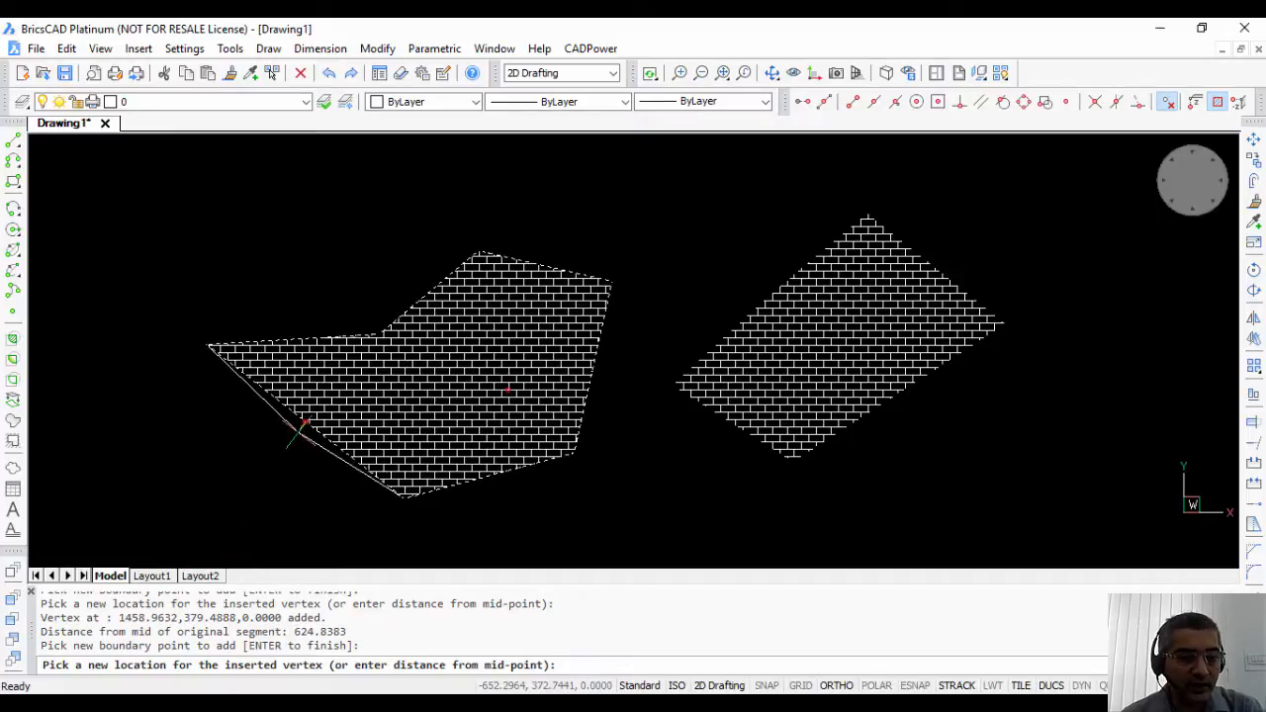
{"action": "left_click", "coordinate": [208, 549]}
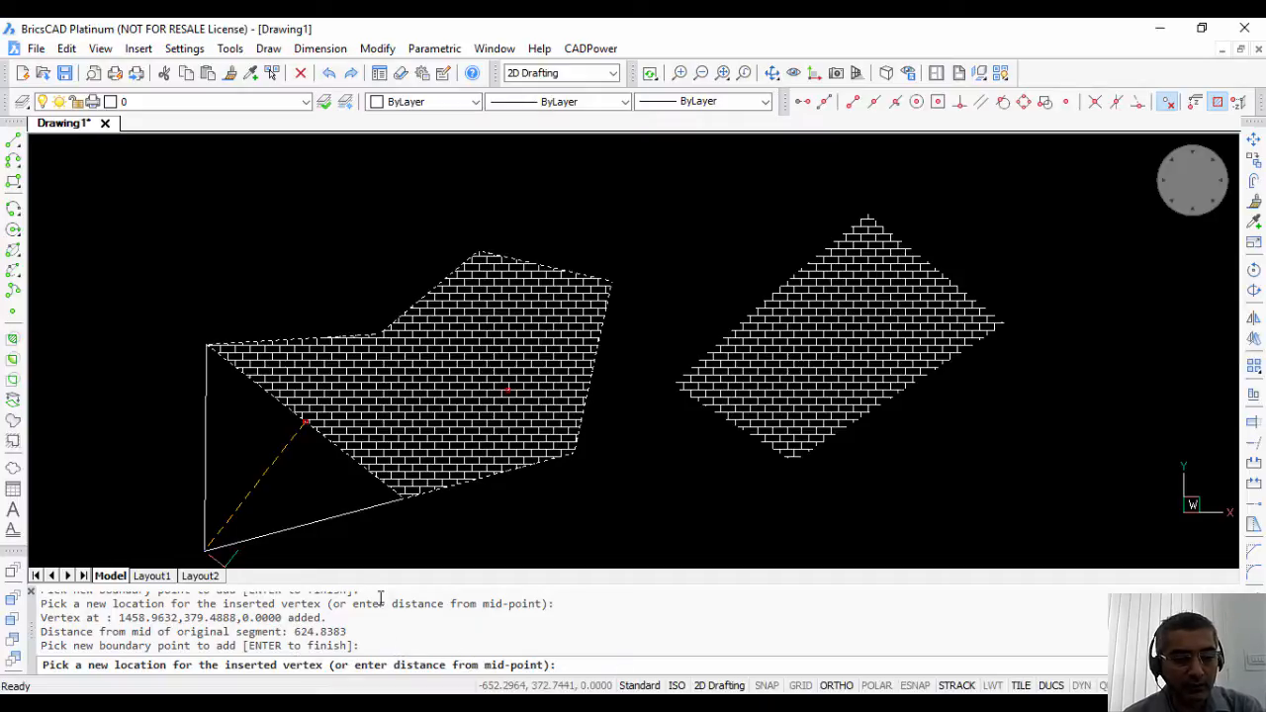
{"action": "left_click", "coordinate": [248, 539]}
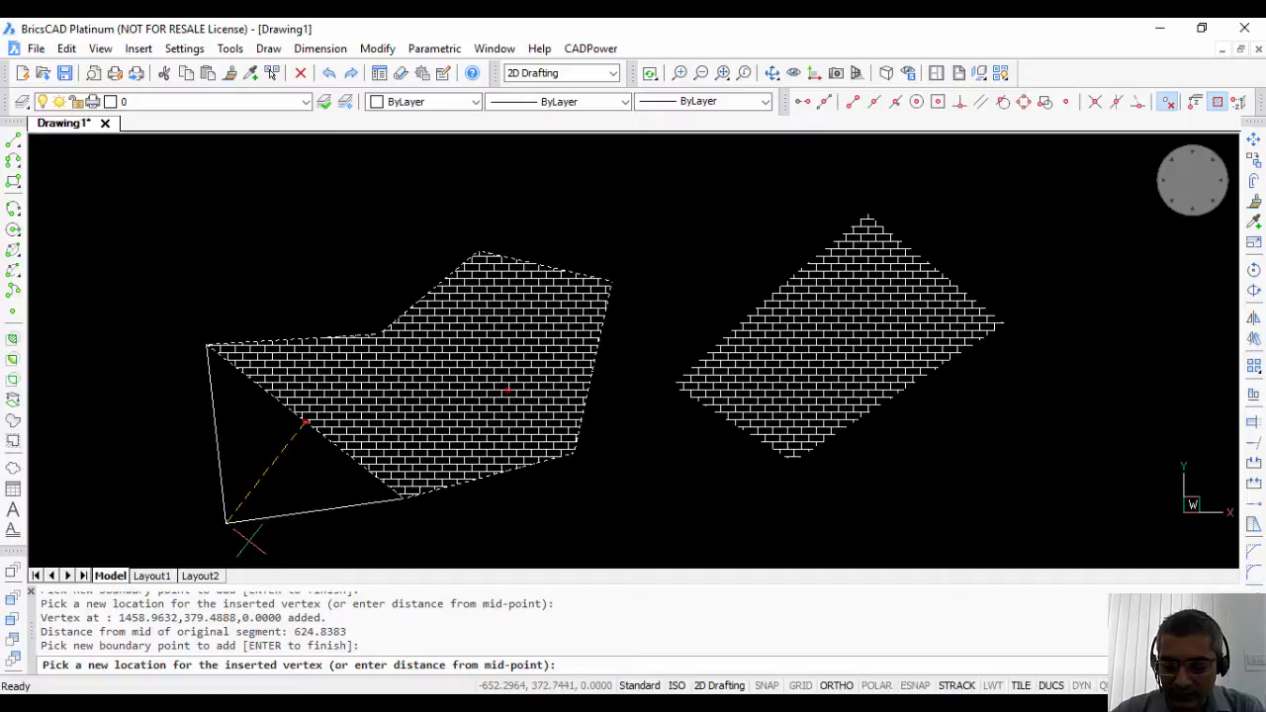
{"action": "type", "text": "150"}
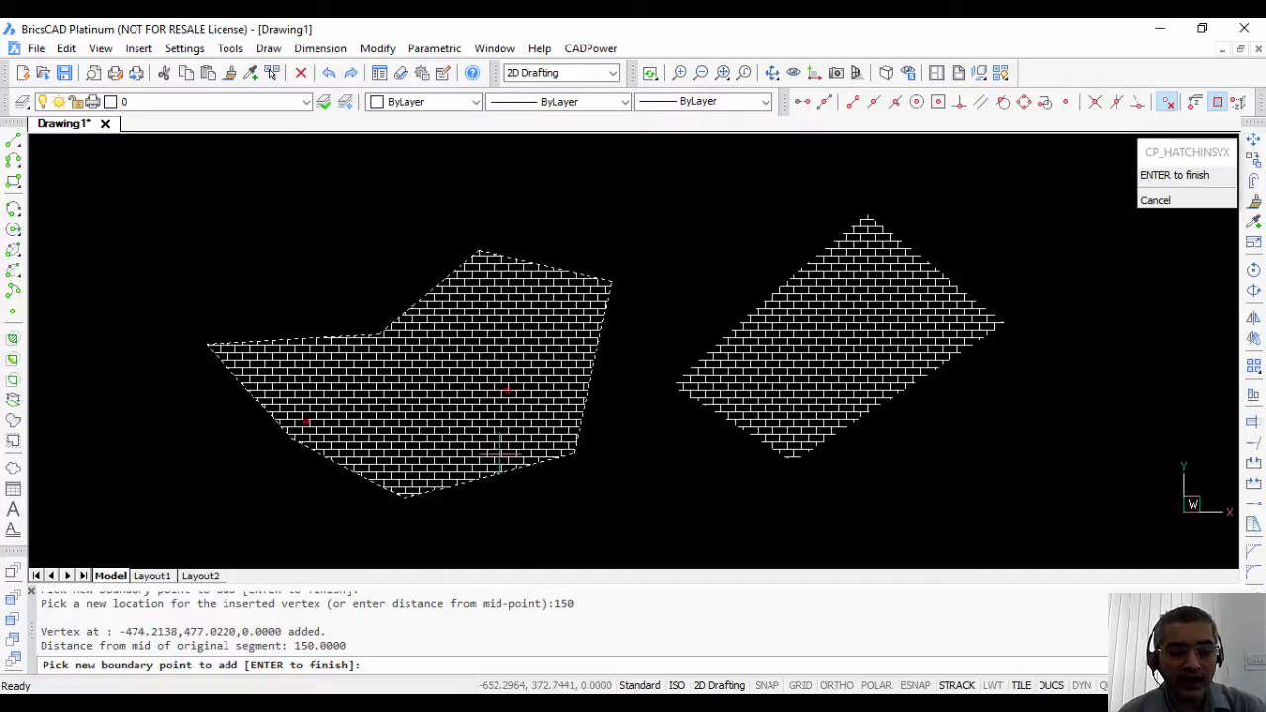
Delete the jutting lower-right vertex from the left brick hatch boundary
{"action": "left_click", "coordinate": [590, 48]}
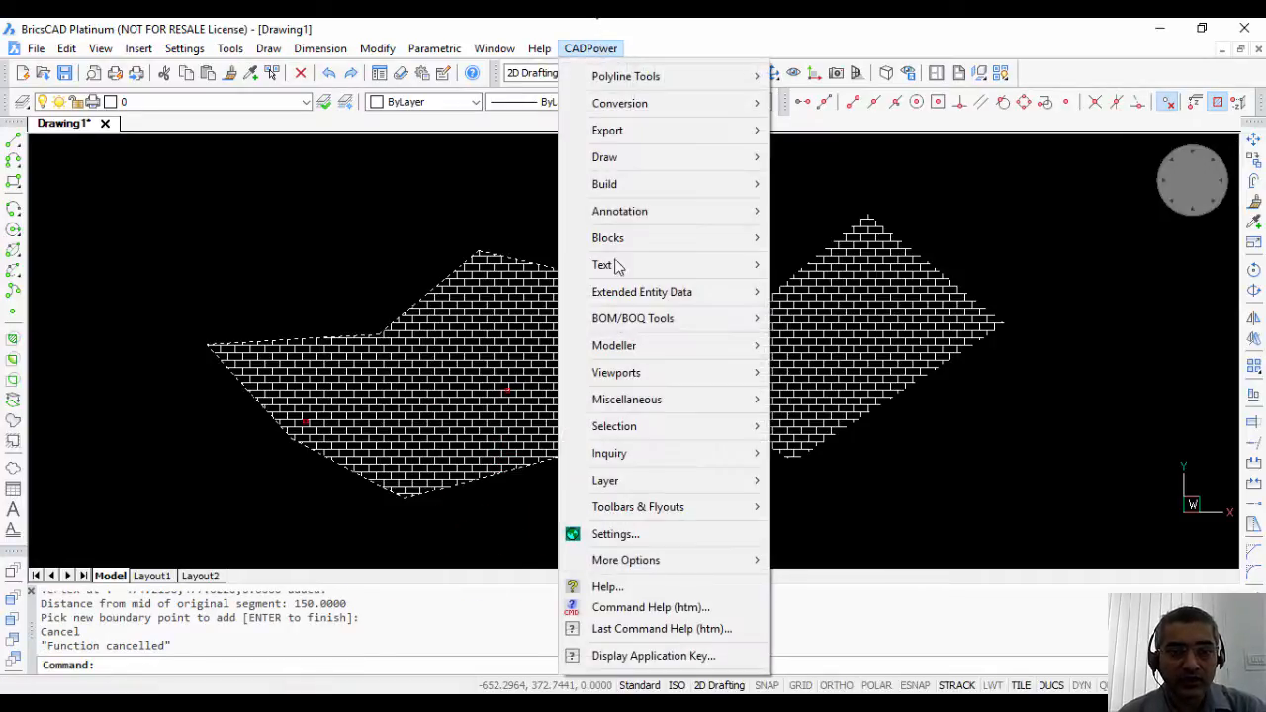
{"action": "mouse_move", "coordinate": [626, 399]}
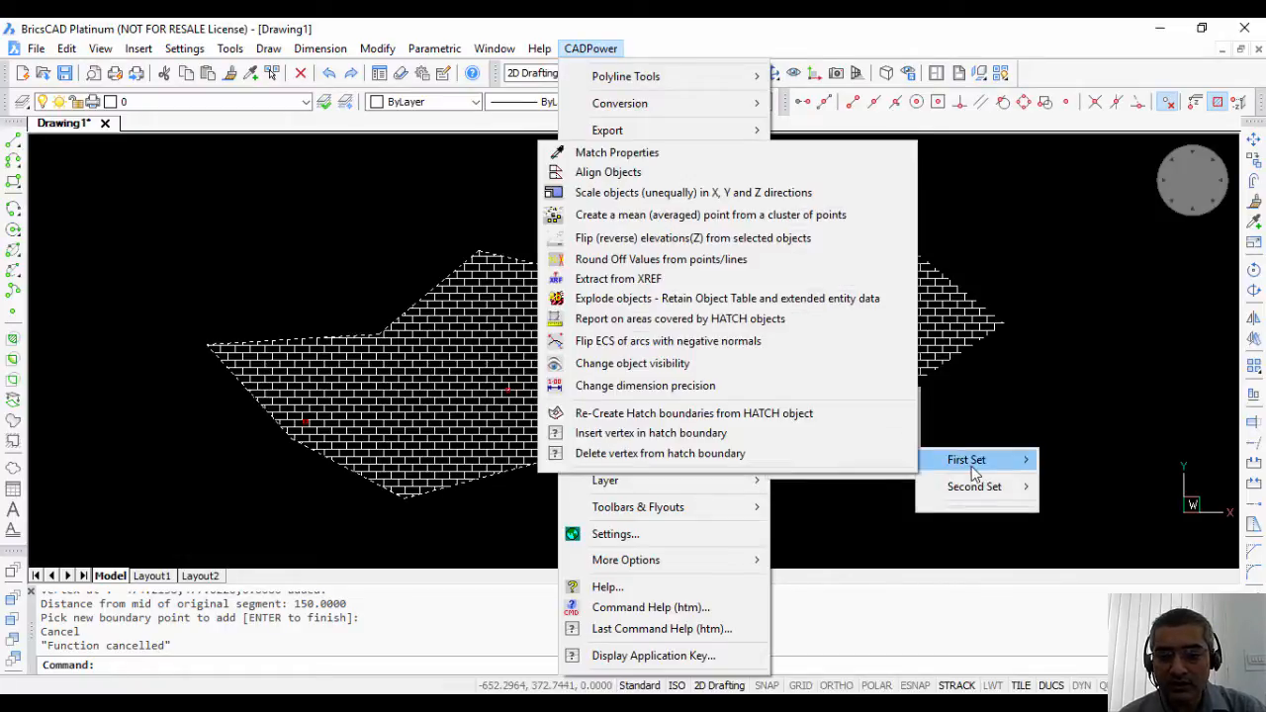
{"action": "mouse_move", "coordinate": [660, 453]}
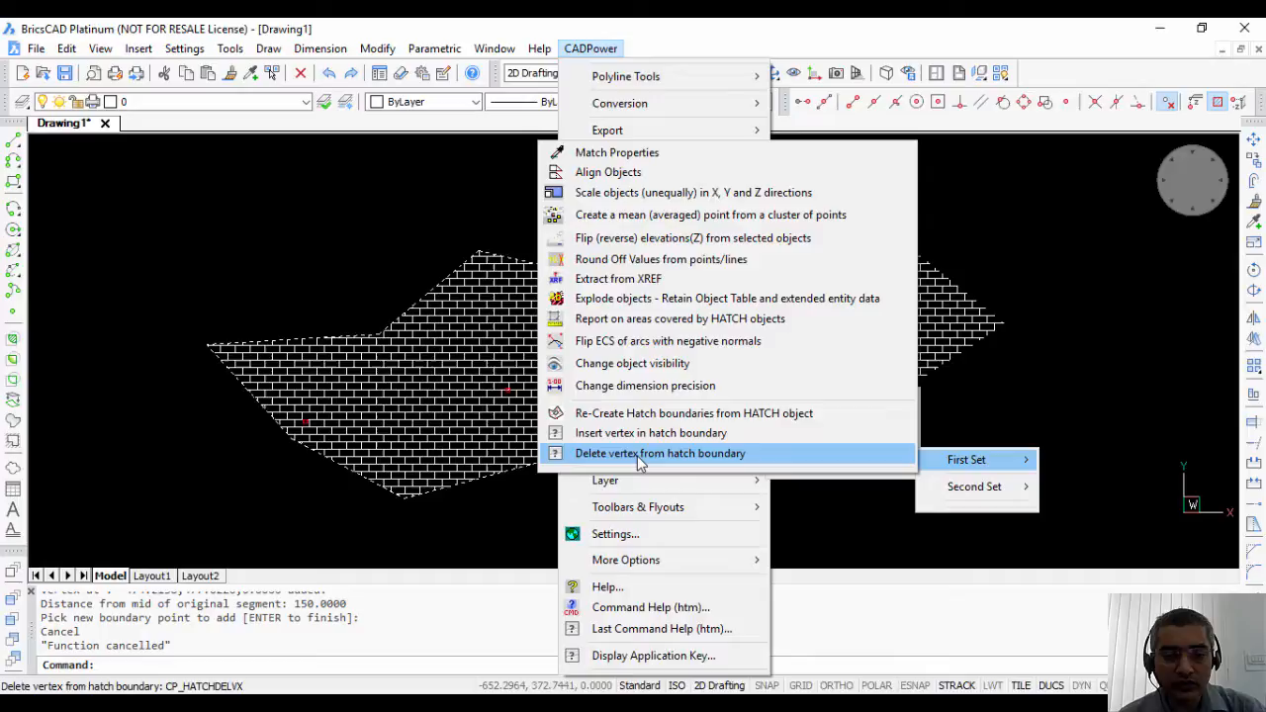
{"action": "left_click", "coordinate": [967, 459]}
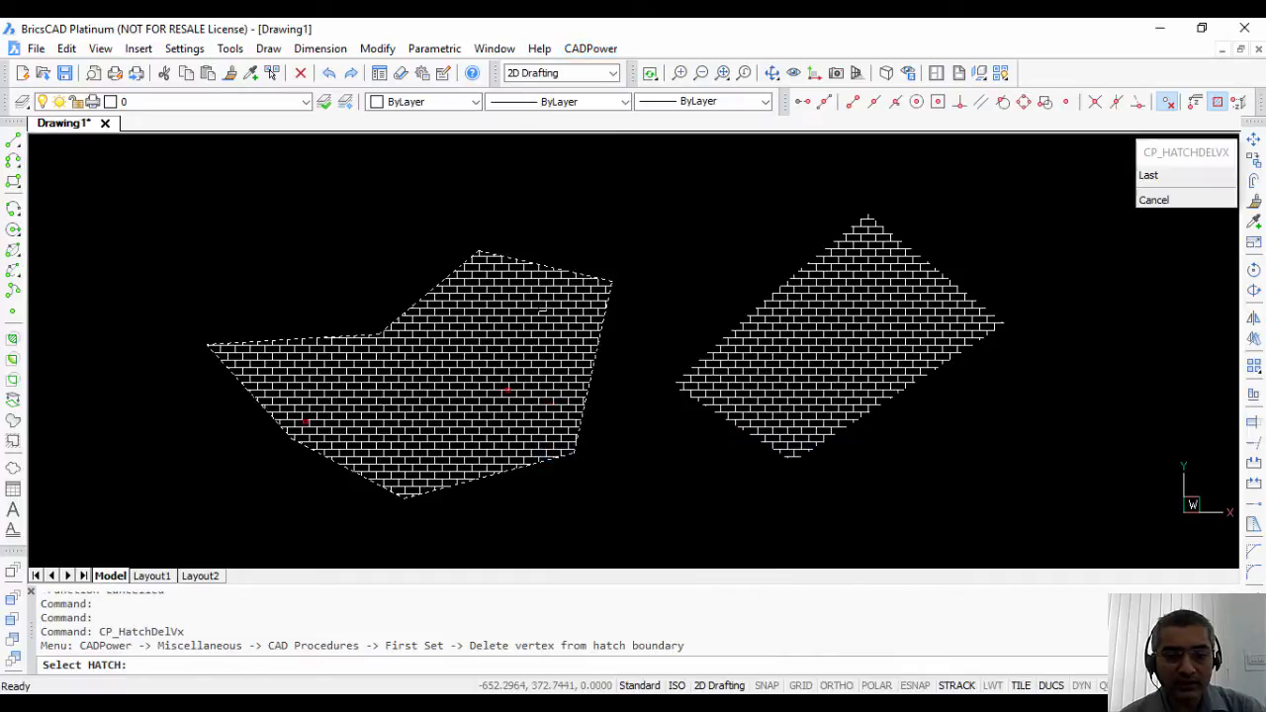
{"action": "left_click", "coordinate": [559, 427]}
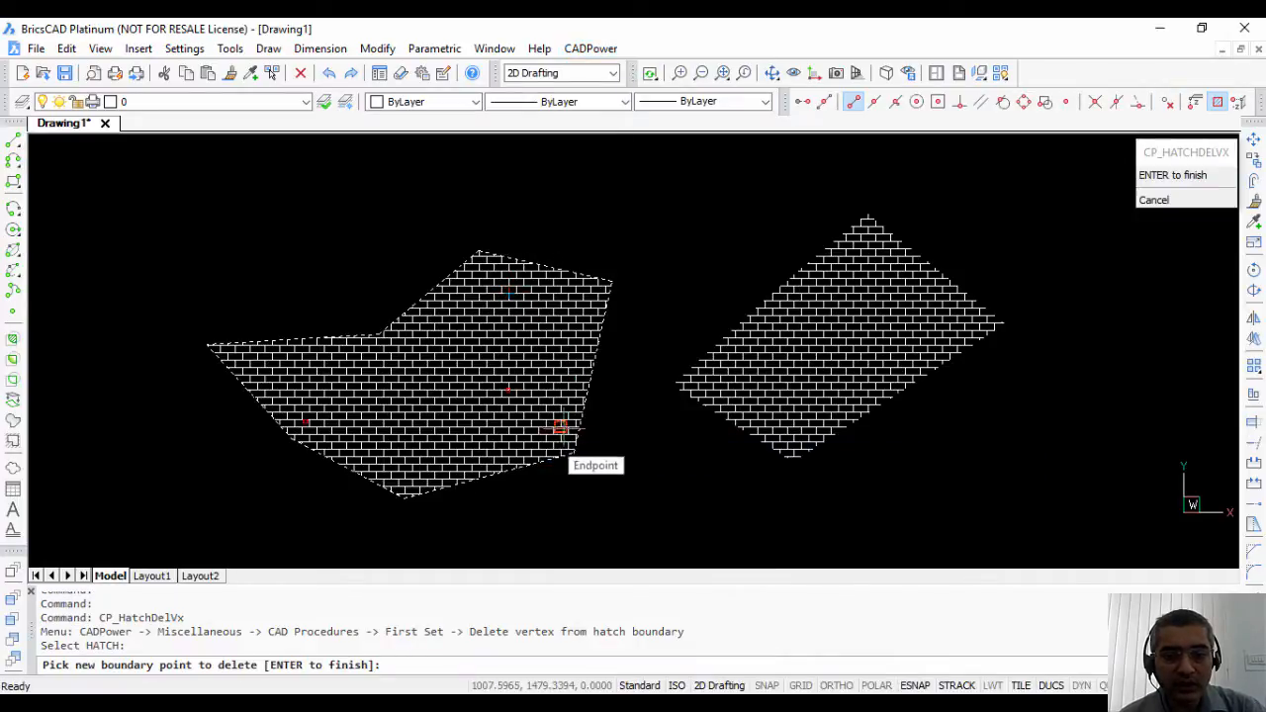
{"action": "left_click", "coordinate": [559, 427]}
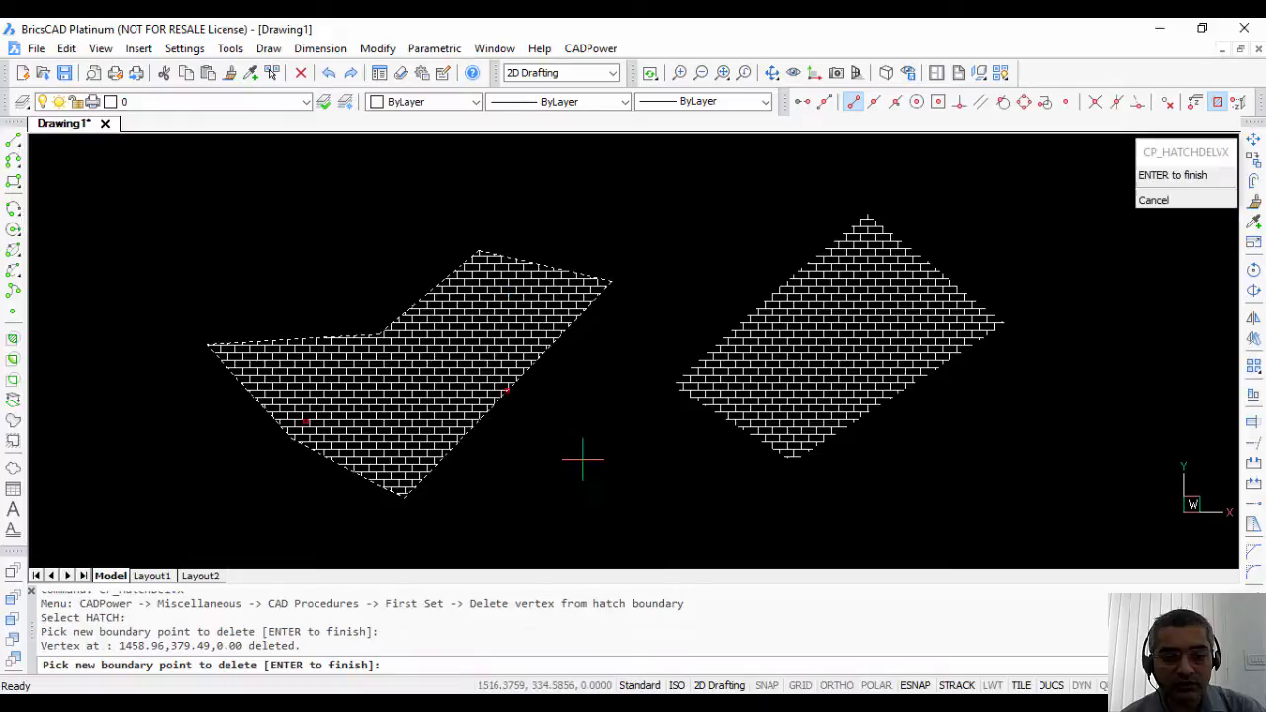
{"action": "mouse_move", "coordinate": [368, 331]}
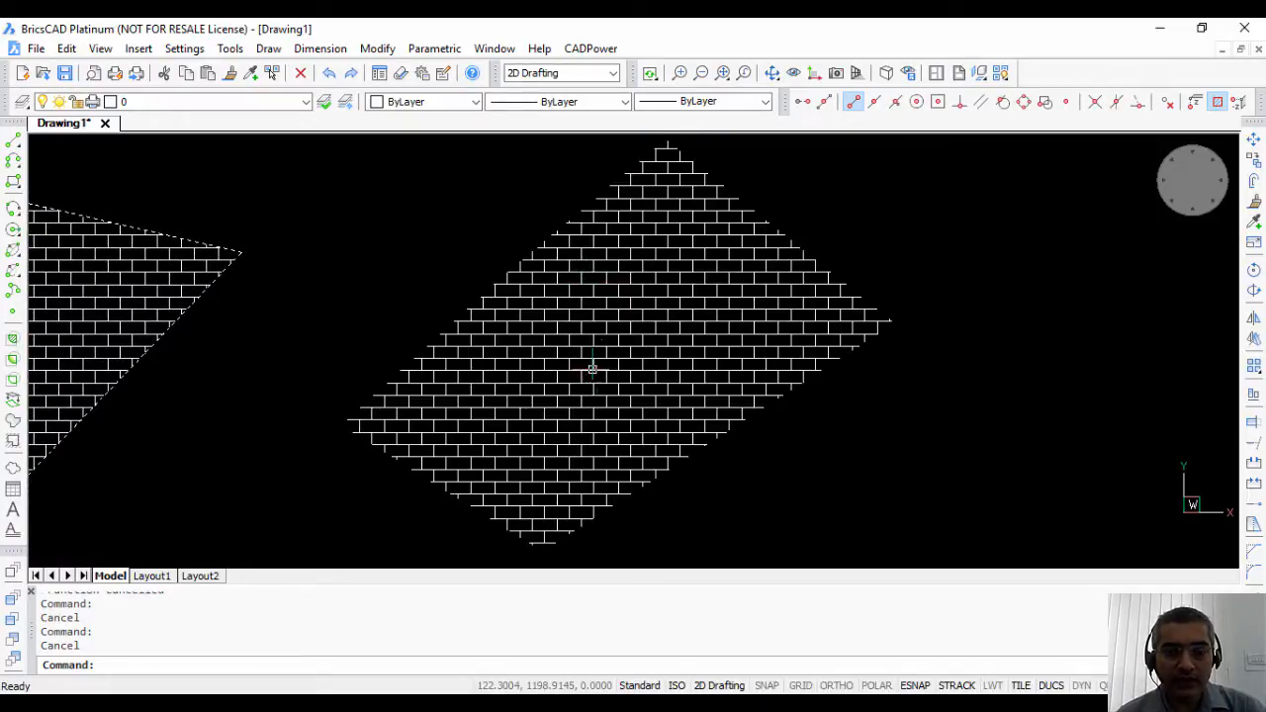
{"action": "mouse_move", "coordinate": [304, 478]}
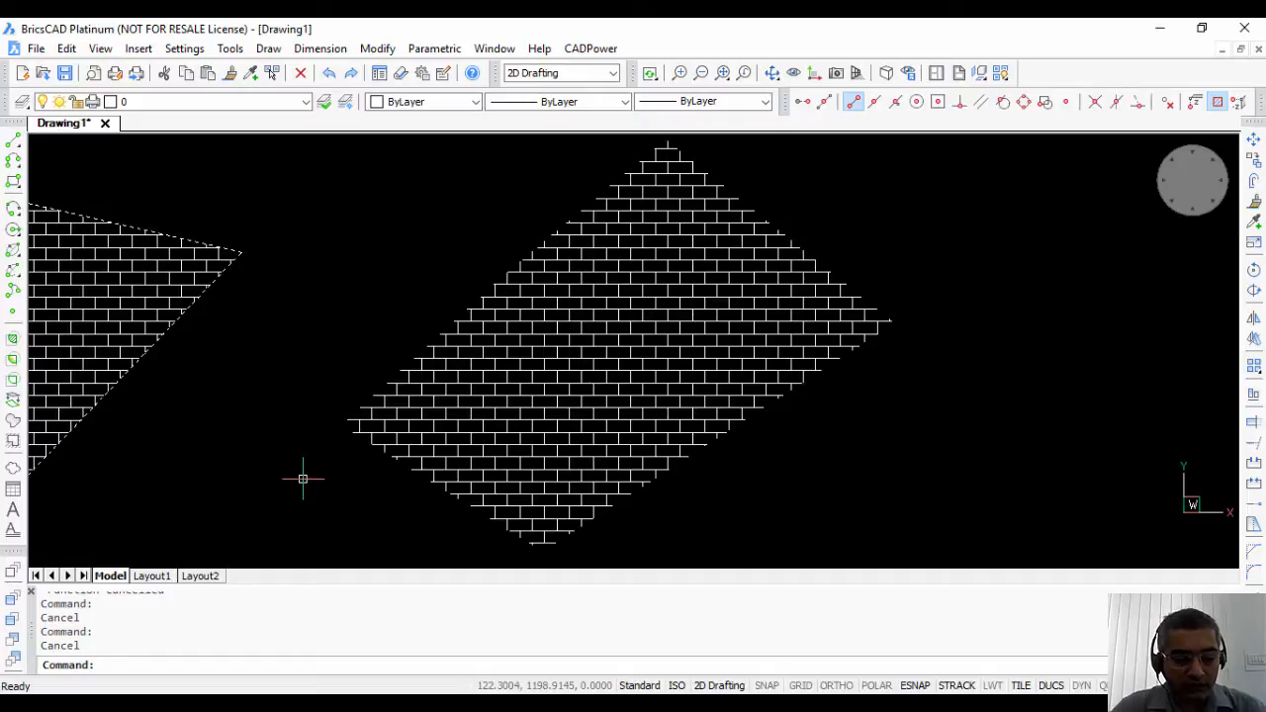
Generate a boundary for the right hatch with HATCHGENERATEBOUNDARY and stretch its right corner outward
{"action": "type", "text": "HATCHGENERATEBOUNDARY"}
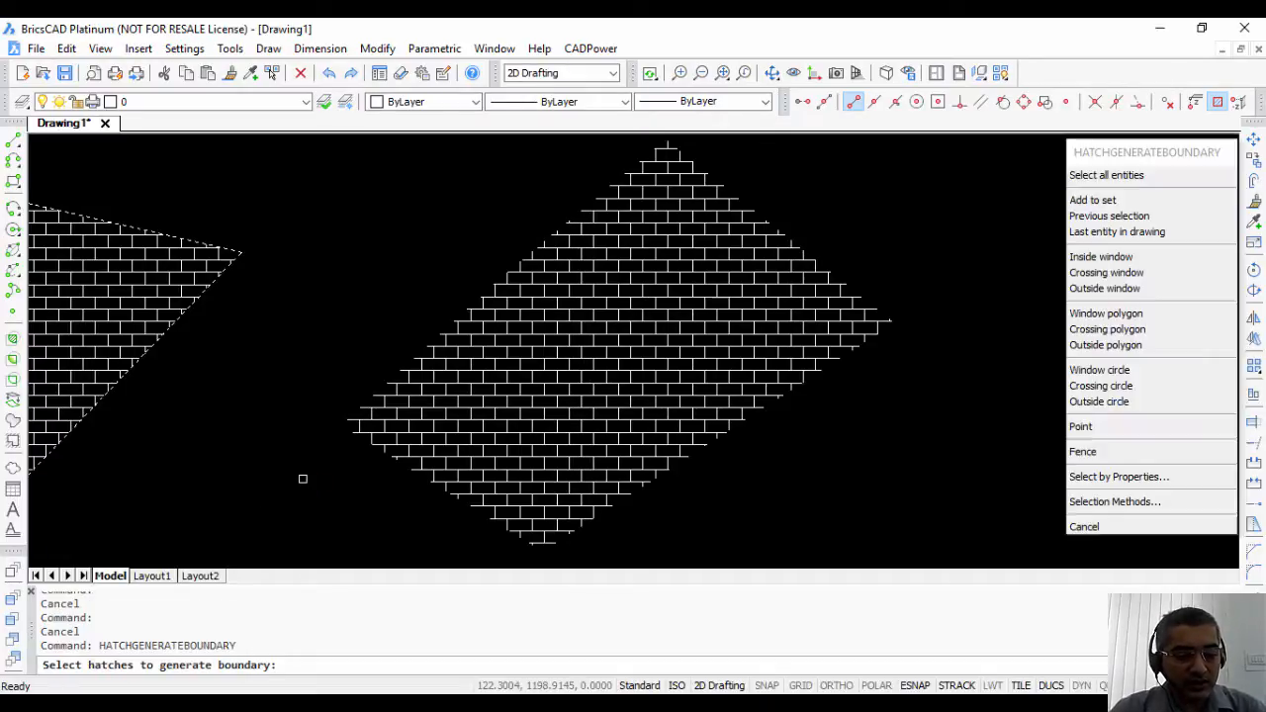
{"action": "left_click", "coordinate": [801, 277]}
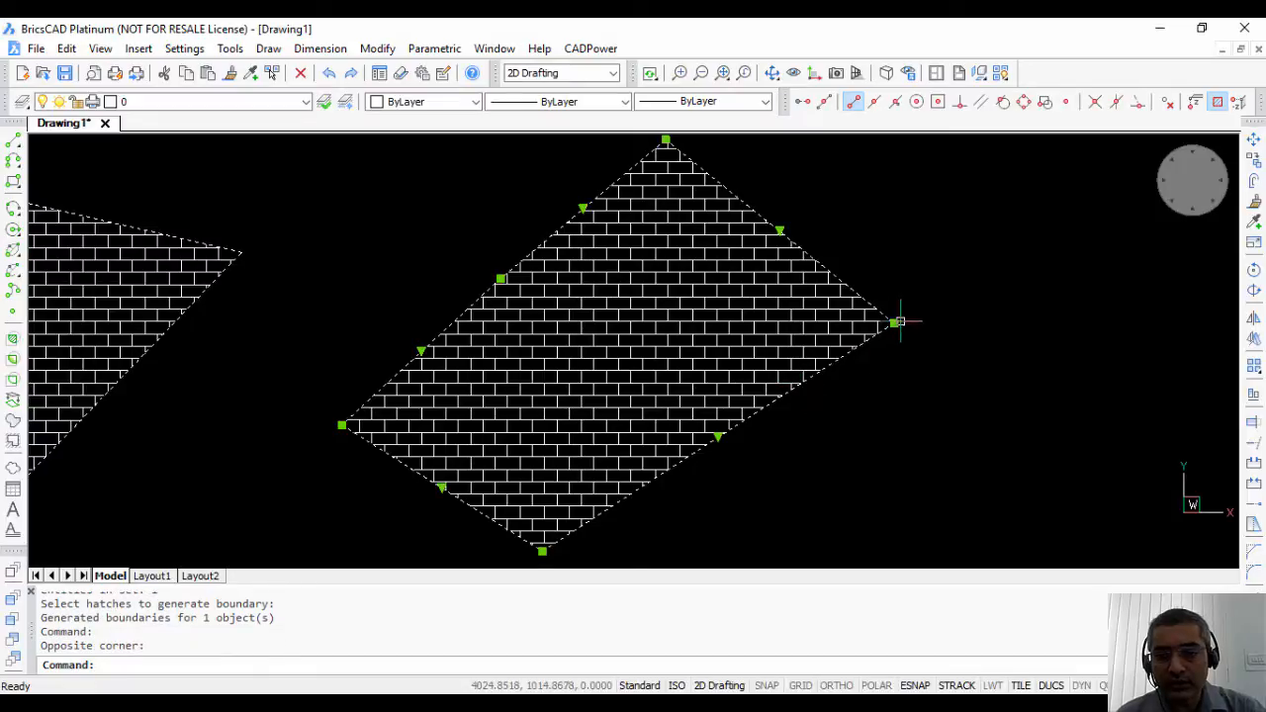
{"action": "left_click_drag", "start_coordinate": [898, 322], "coordinate": [1014, 421]}
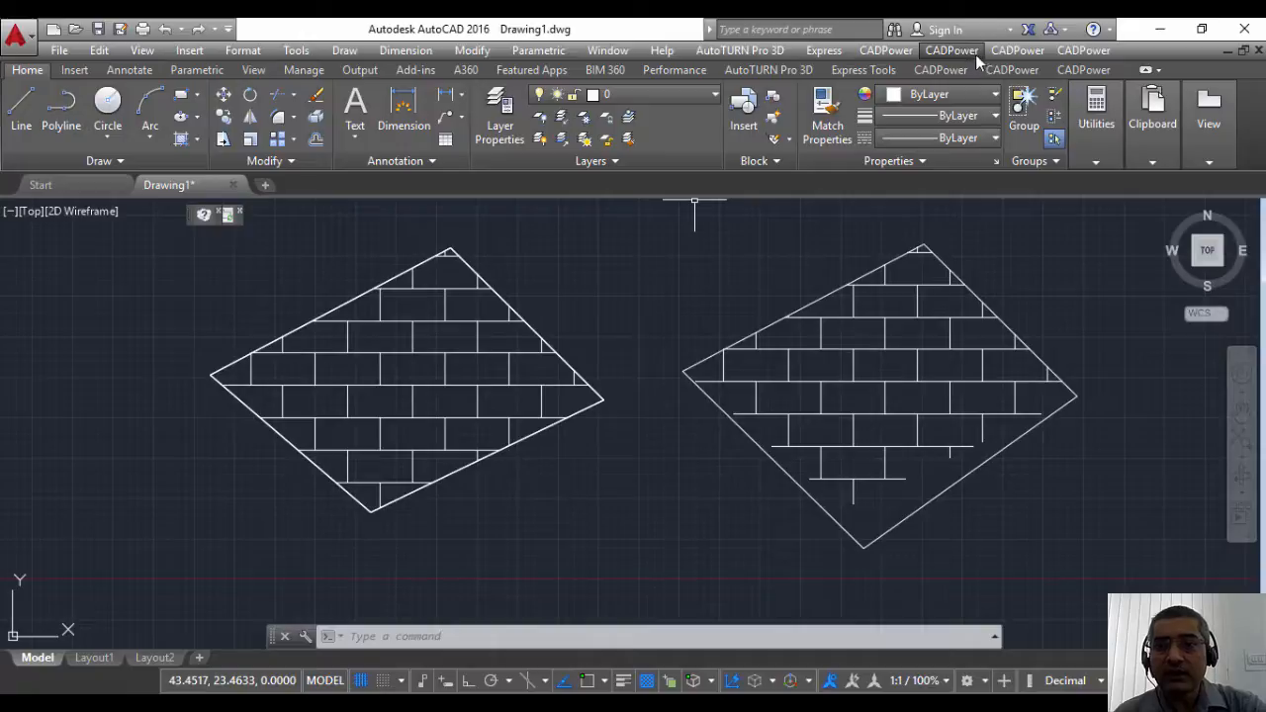
{"action": "mouse_move", "coordinate": [544, 386]}
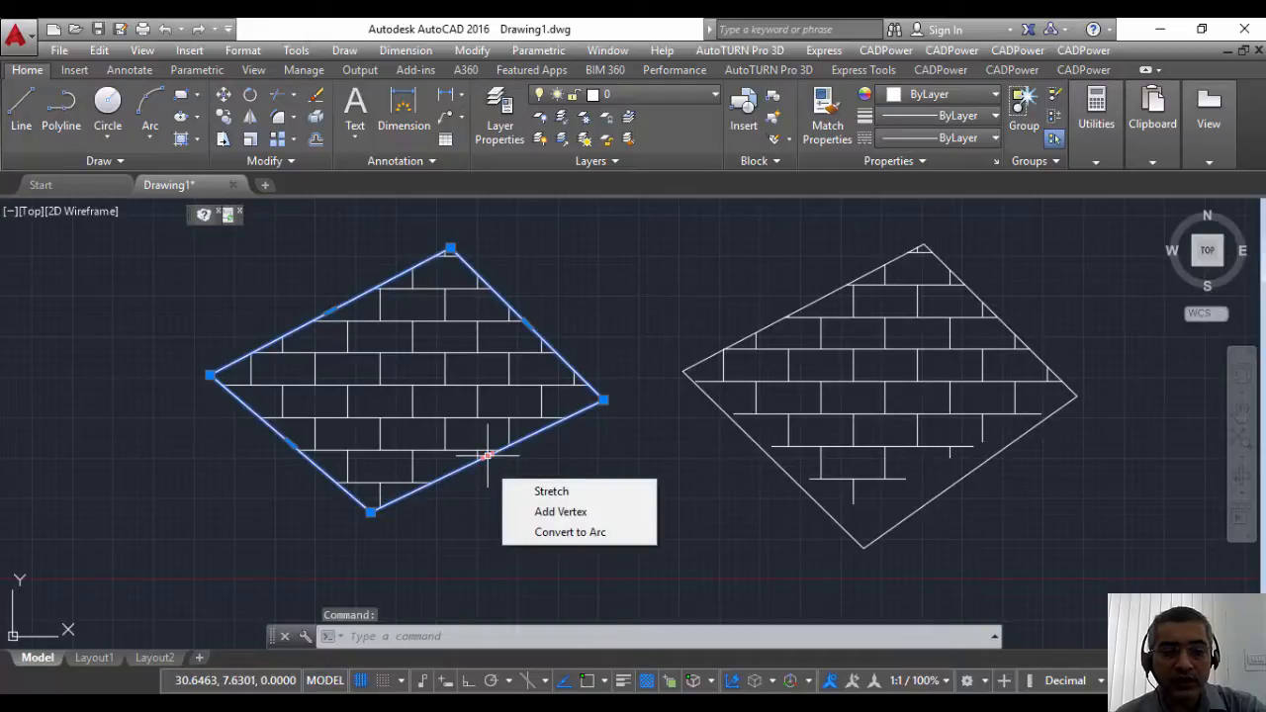
{"action": "mouse_move", "coordinate": [561, 511]}
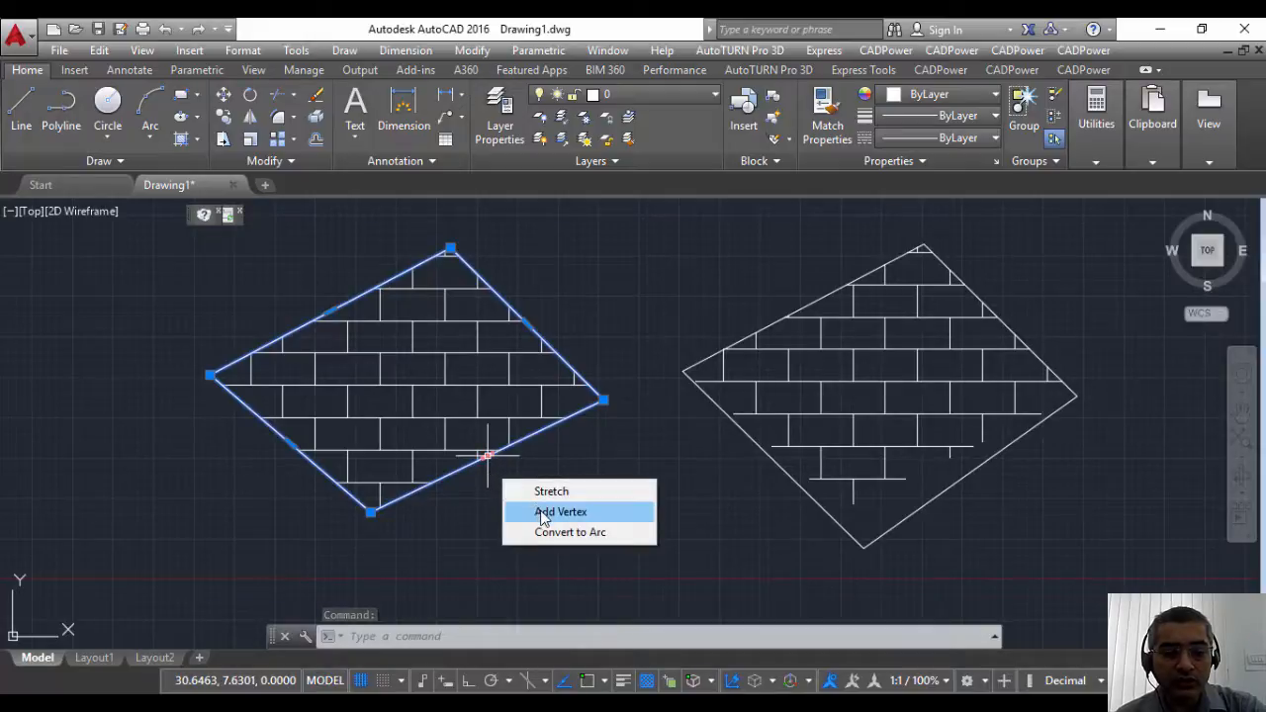
Add a vertex at the left hatch's lower-right edge midpoint grip
{"action": "left_click", "coordinate": [561, 511]}
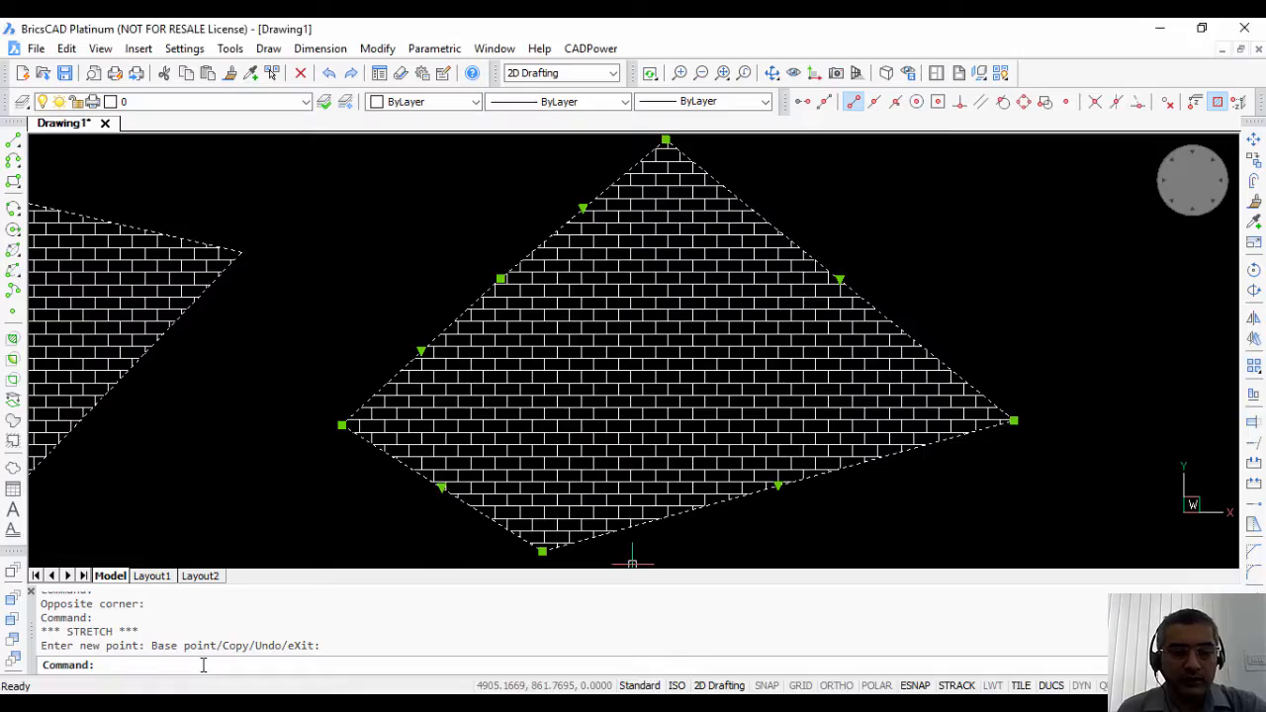
{"action": "type", "text": "cp"}
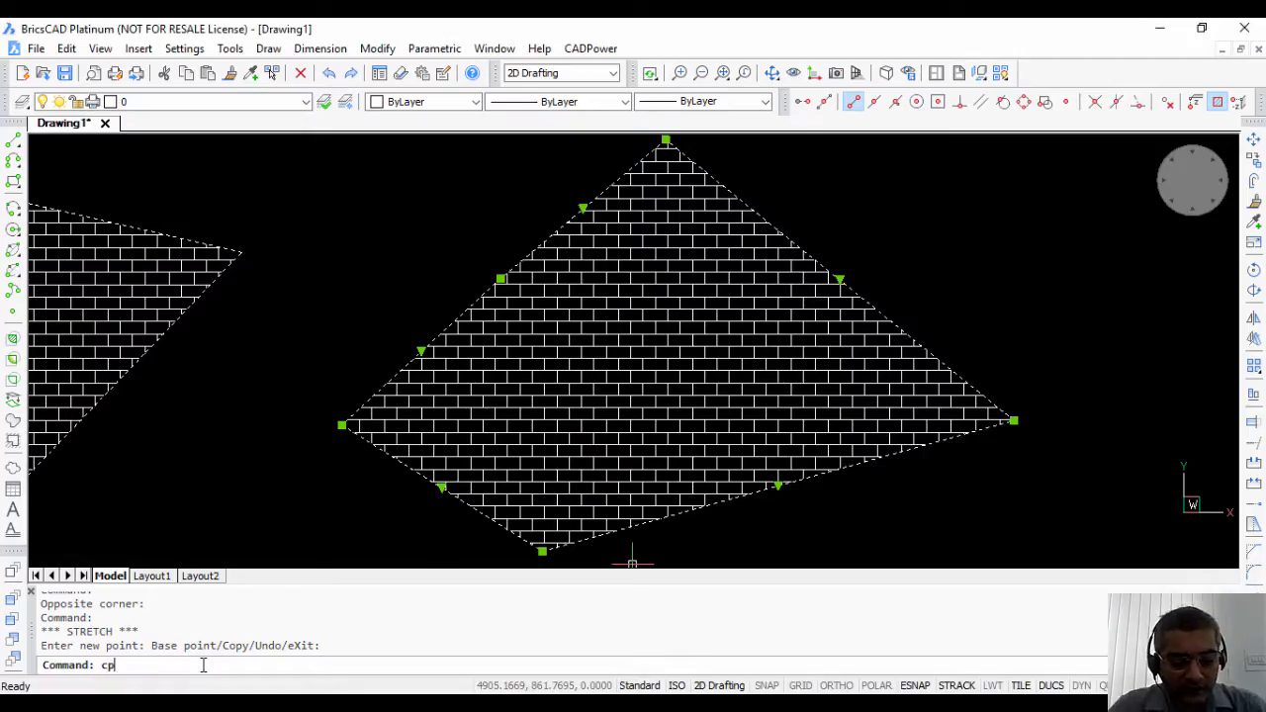
{"action": "type", "text": "CP_HATh"}
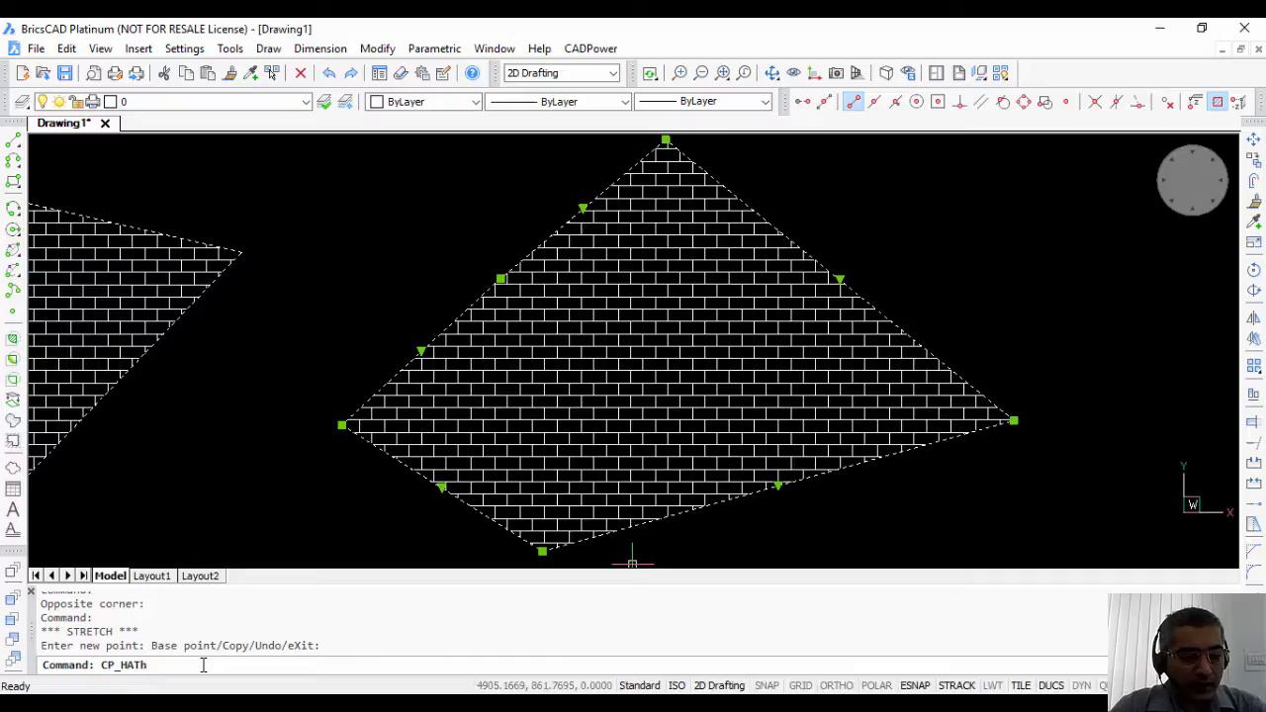